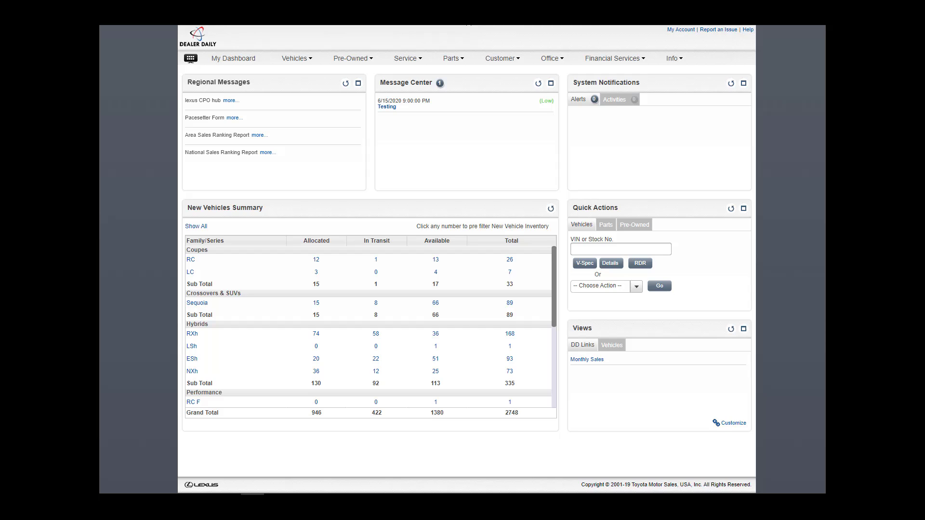
# Show the Office menu's list of programs, incentive and report pages over the dashboard
pyautogui.click(550, 58)
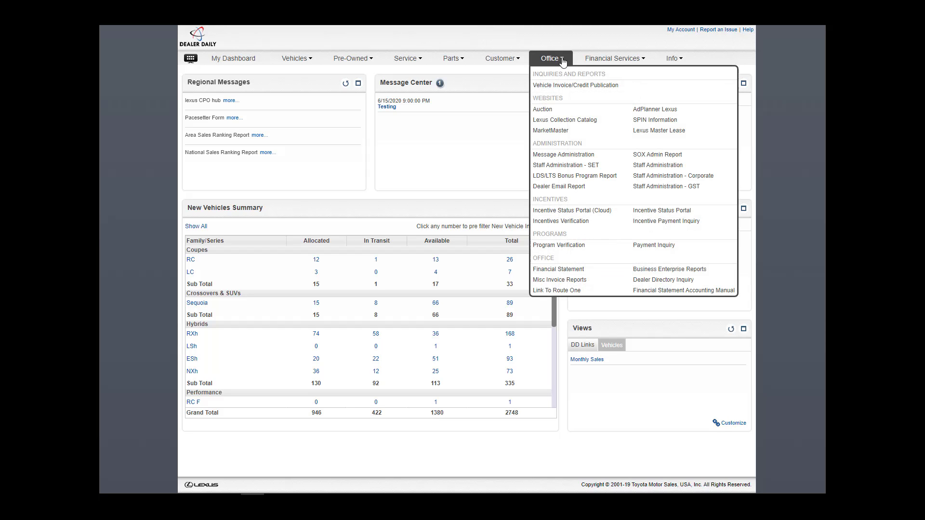
pyautogui.moveTo(559, 220)
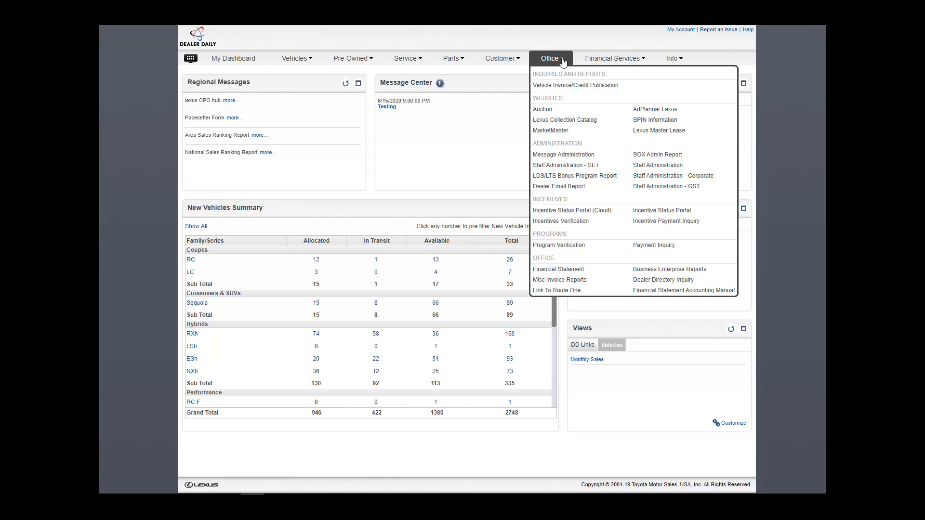
pyautogui.moveTo(560, 89)
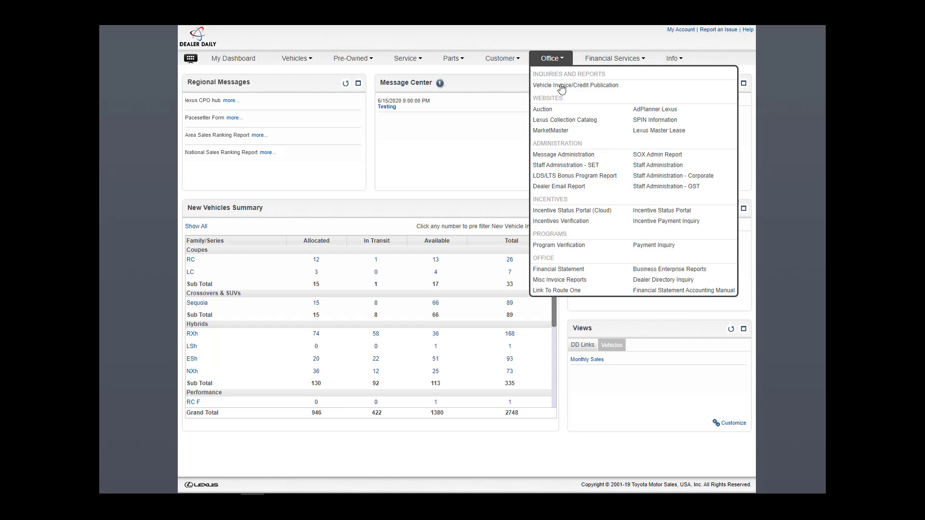
# Open Program Verification under Programs in the Office menu
pyautogui.click(576, 85)
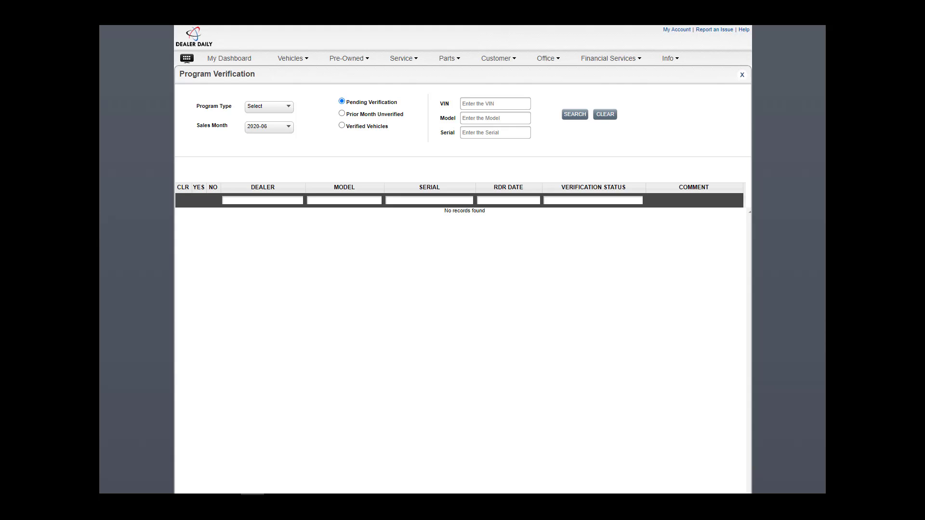
# Search pending LEXUS - CAP verifications for sales month 2020-06, listing 15 vehicles
pyautogui.click(268, 107)
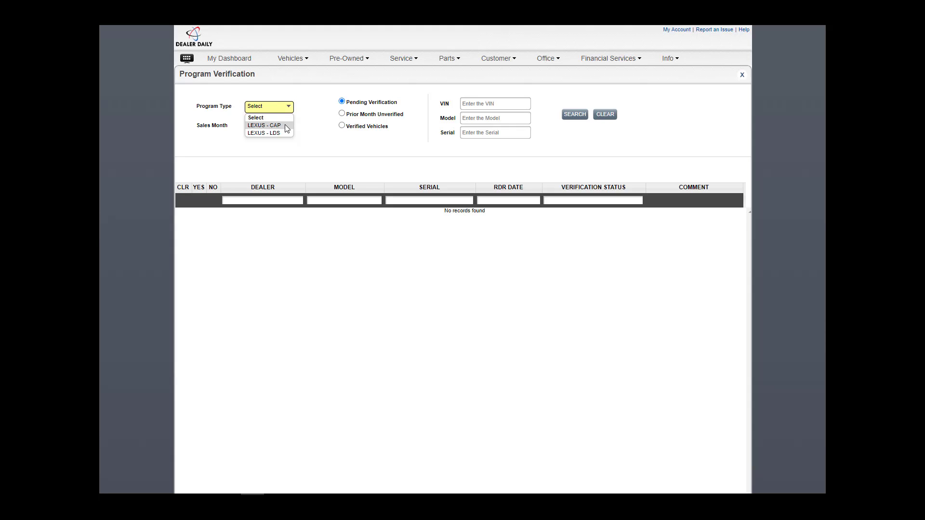
pyautogui.click(263, 125)
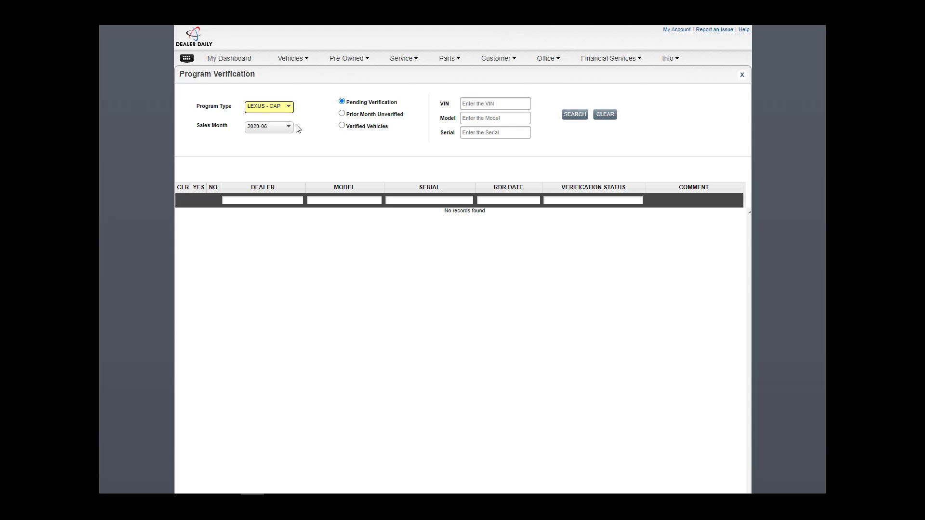
pyautogui.click(288, 126)
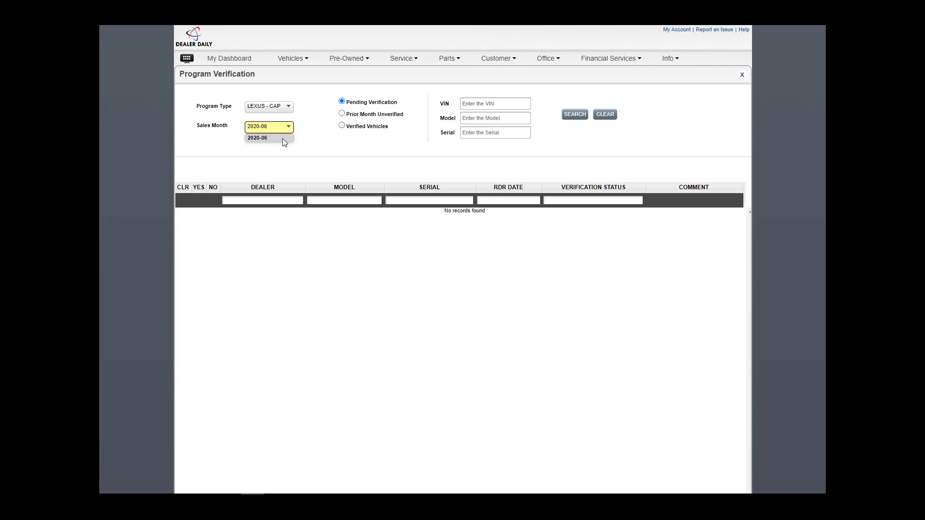
pyautogui.click(258, 137)
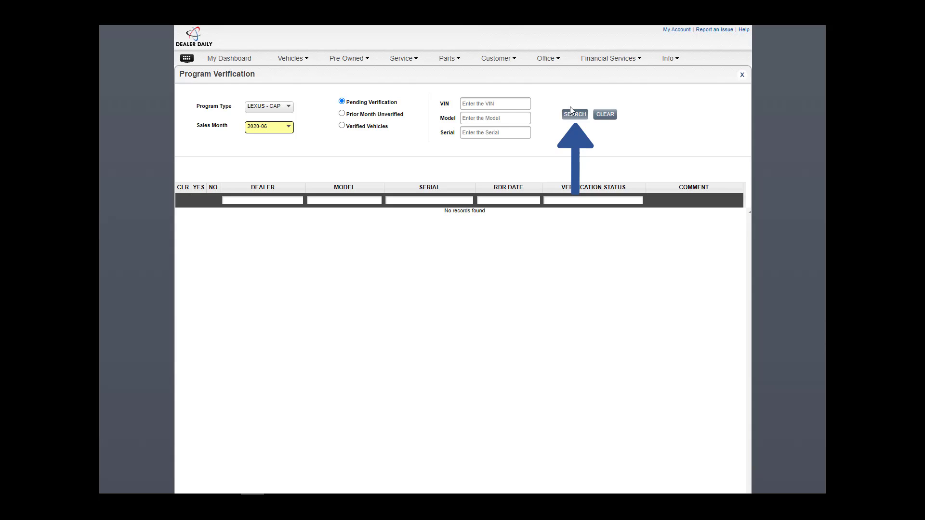
pyautogui.click(573, 114)
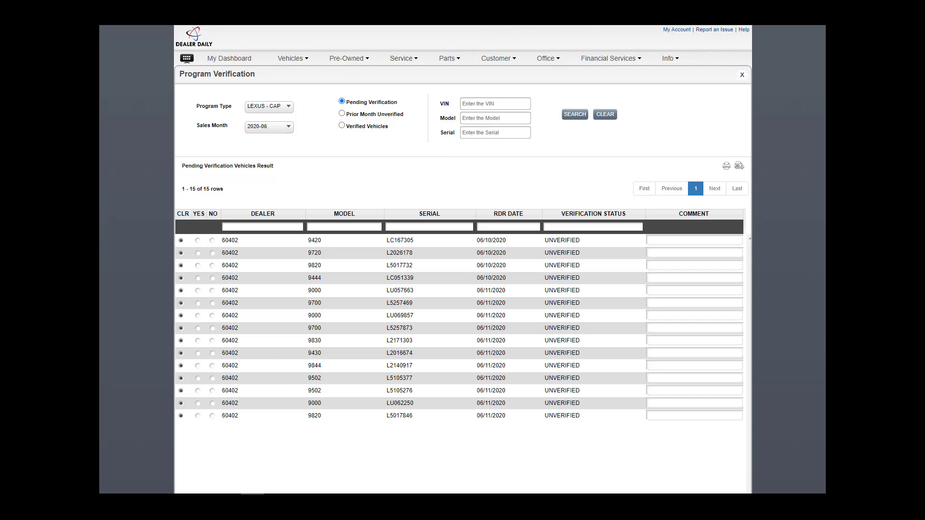
# Mark the first vehicle Yes with a comment, the second No with 'Comment 2', and save
pyautogui.click(494, 103)
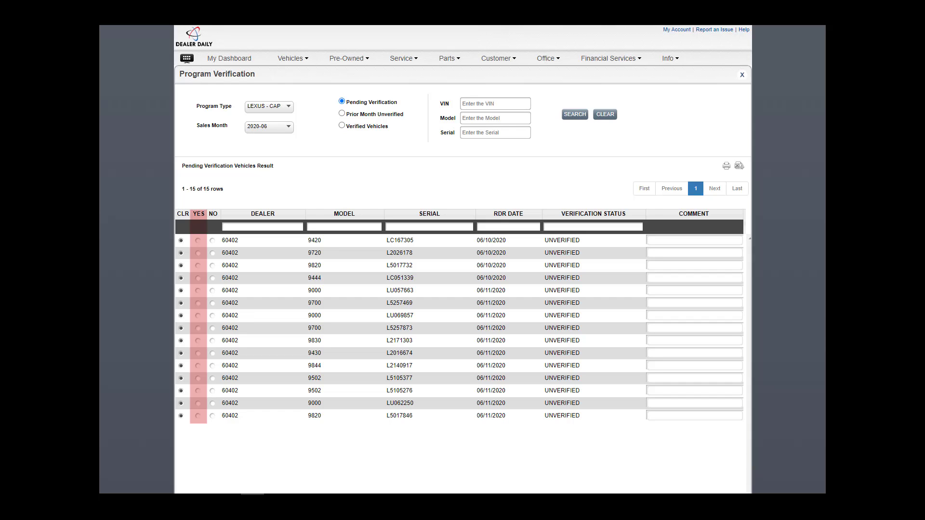
pyautogui.click(198, 240)
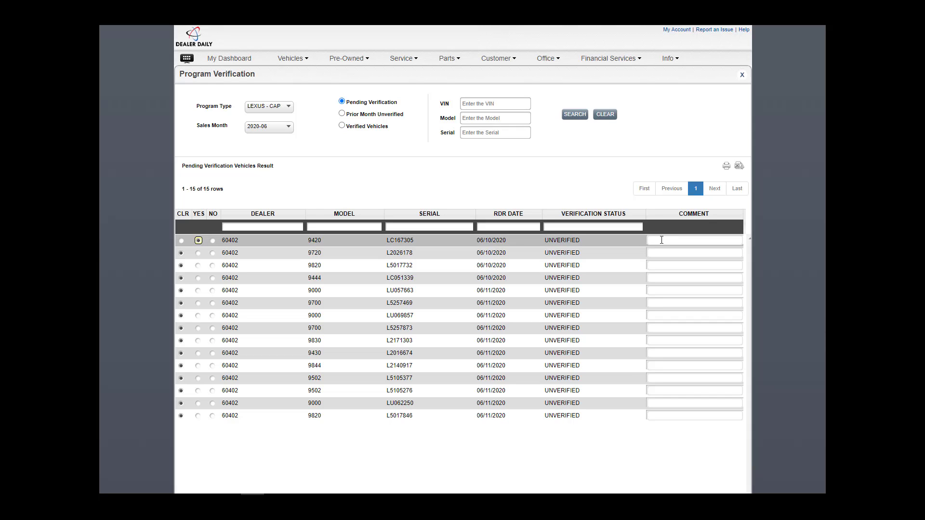
pyautogui.write('Comment')
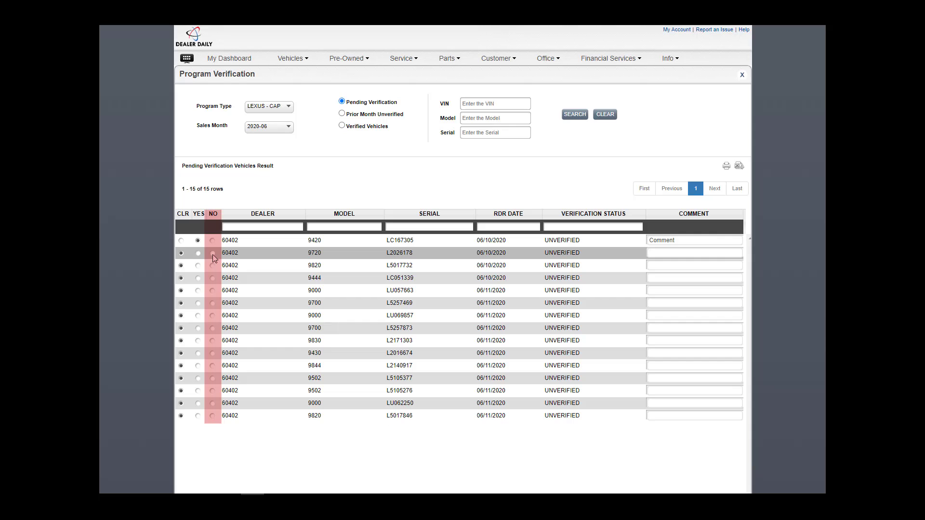
pyautogui.click(213, 252)
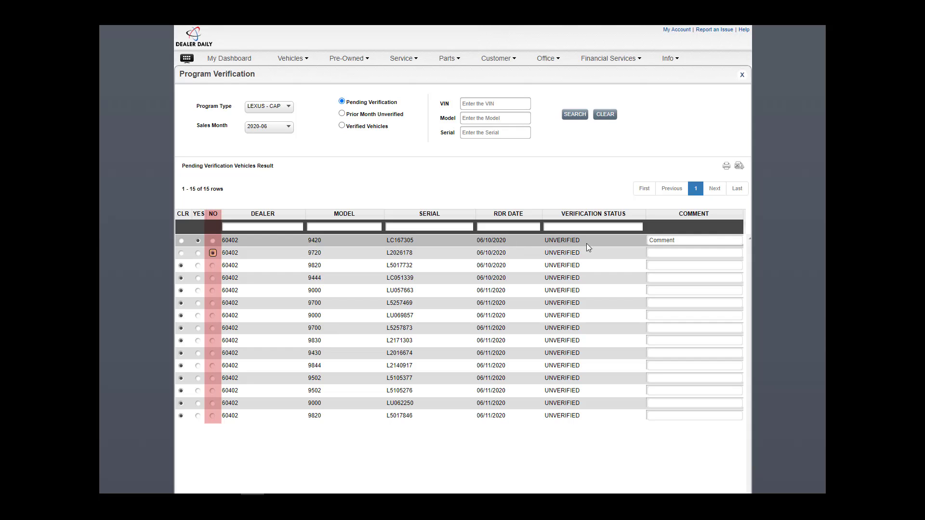
pyautogui.write('C')
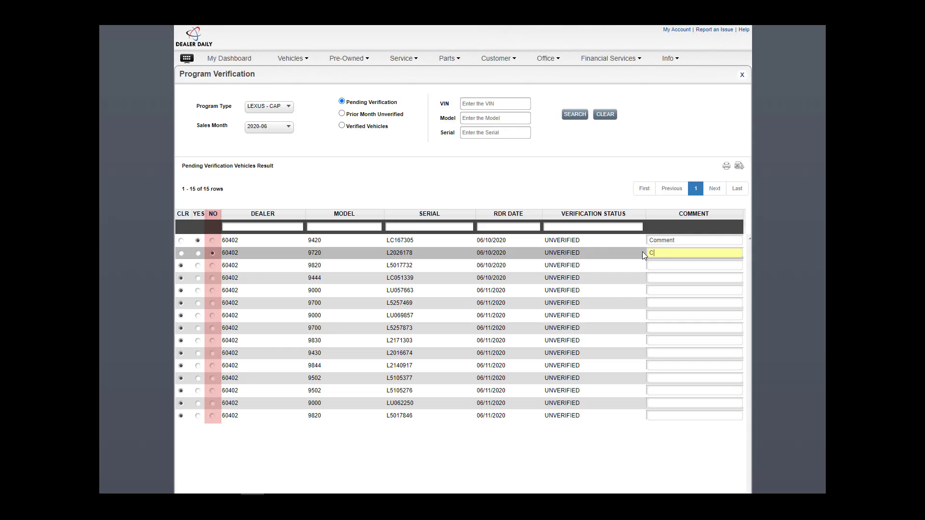
pyautogui.write('omment 2')
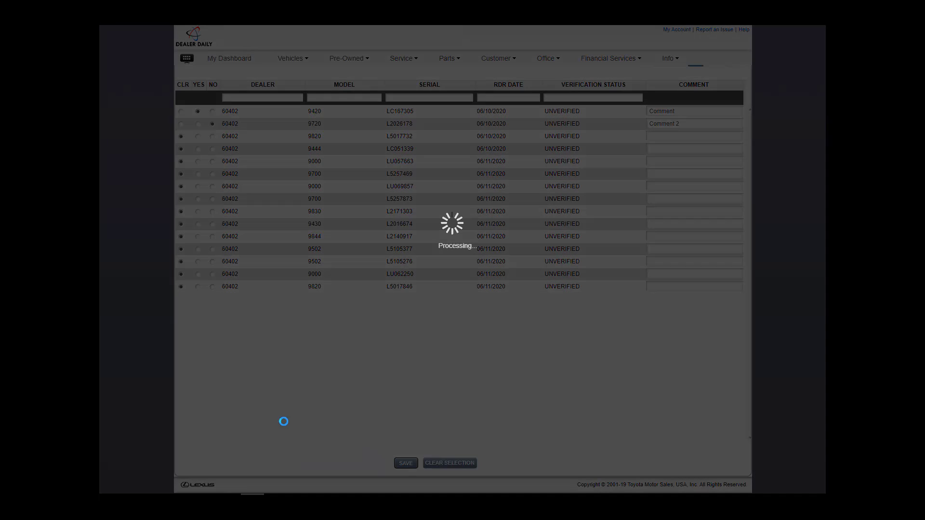
pyautogui.click(405, 463)
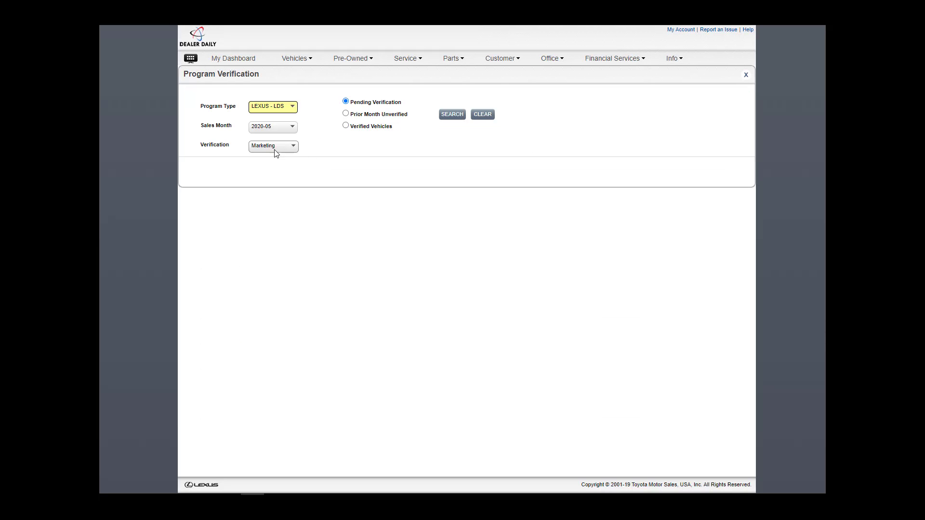
# Search LEXUS - LDS Vehicle verification for 2020-06 and mark the first vehicle Yes
pyautogui.click(272, 145)
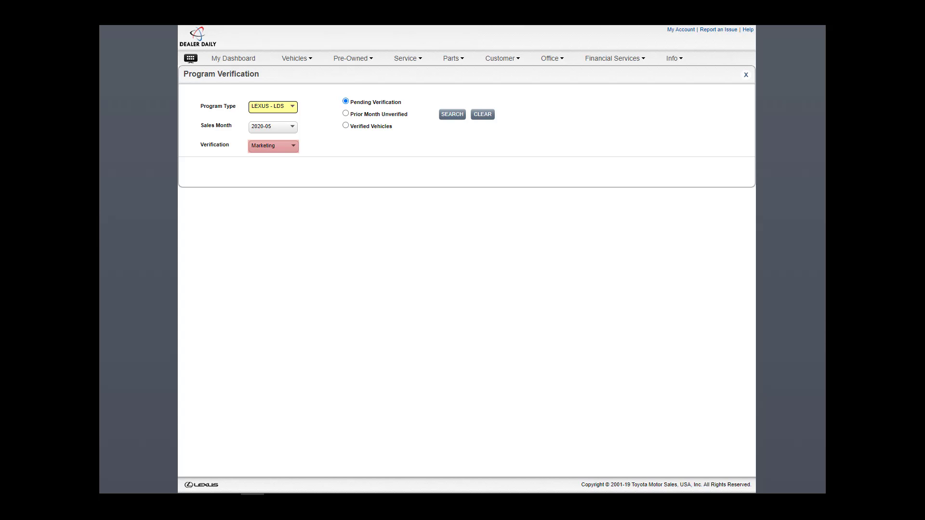
pyautogui.click(273, 145)
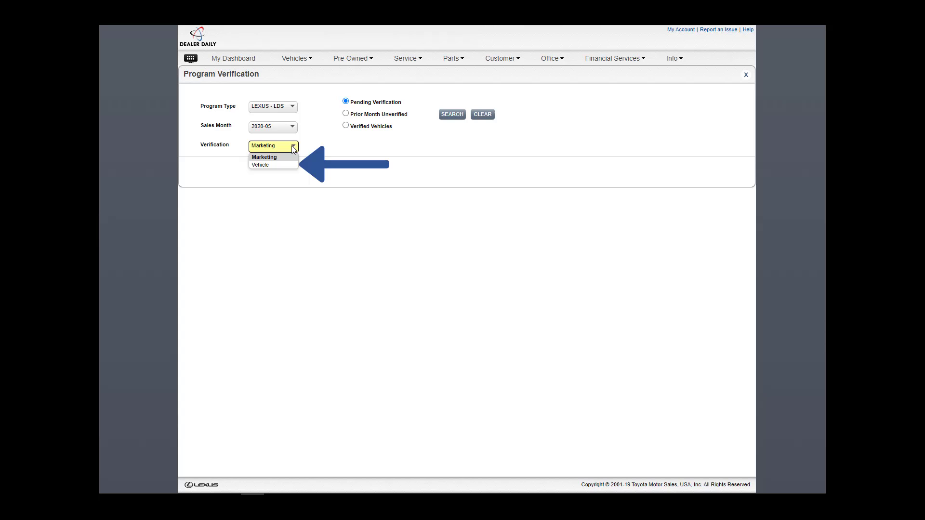
pyautogui.click(260, 164)
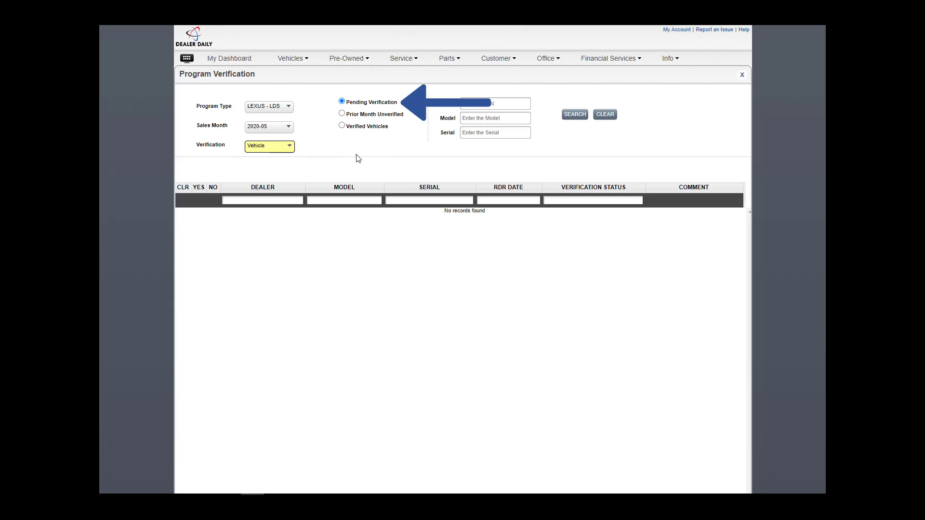
pyautogui.click(573, 114)
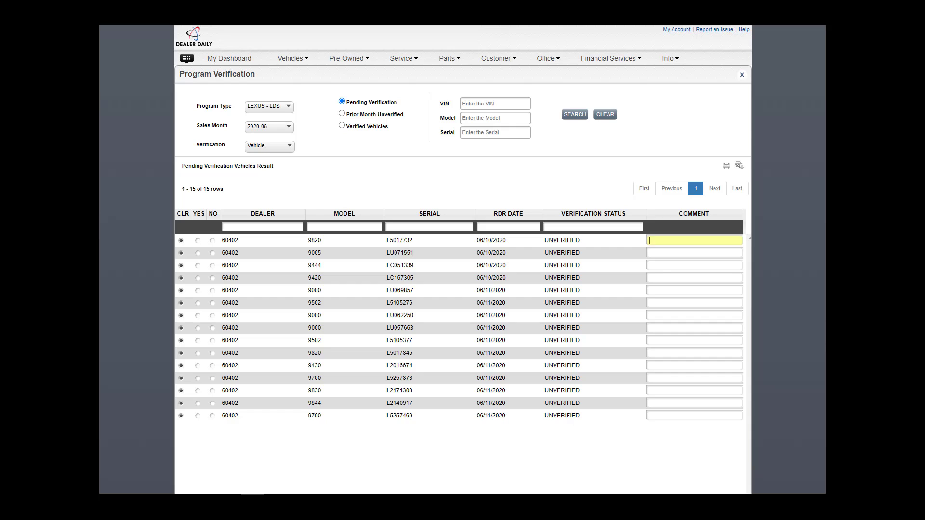
pyautogui.click(198, 240)
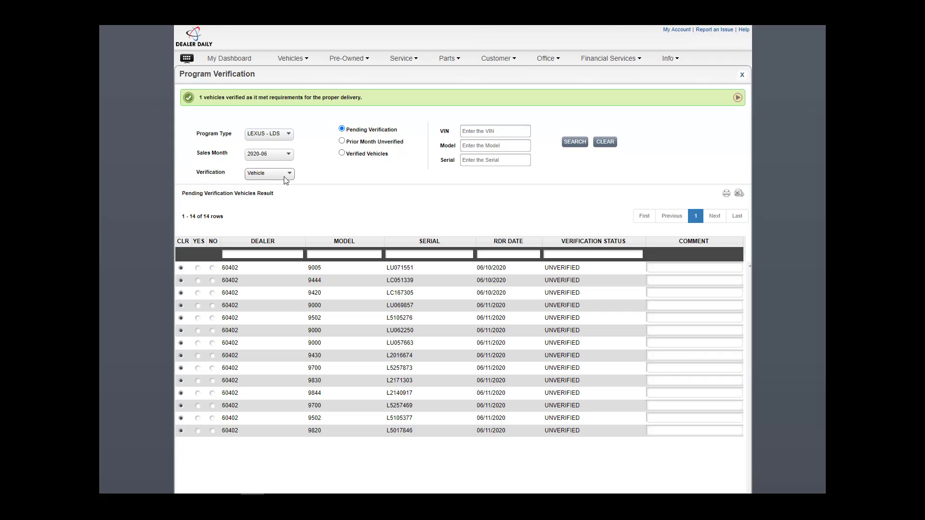
# Answer Yes to the LEXUS - LDS Marketing compliance for 2020-05 and save it
pyautogui.click(268, 174)
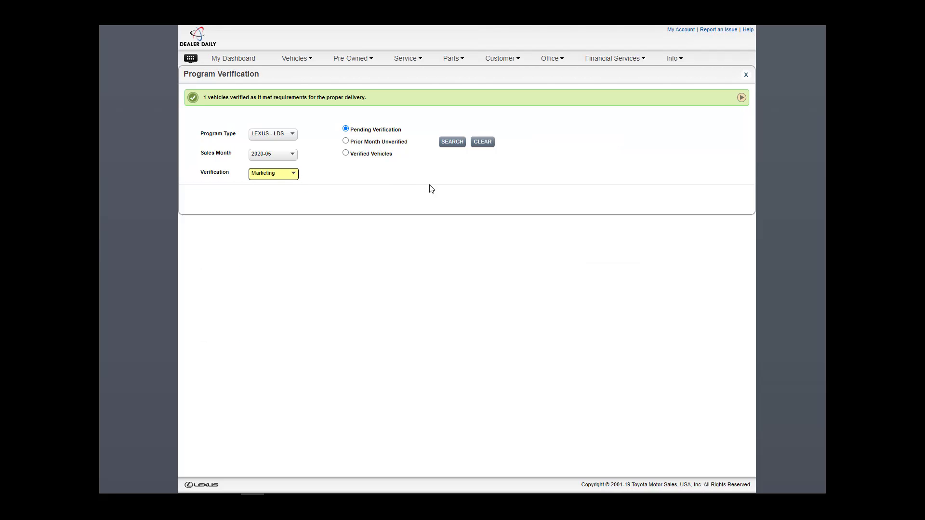
pyautogui.click(452, 142)
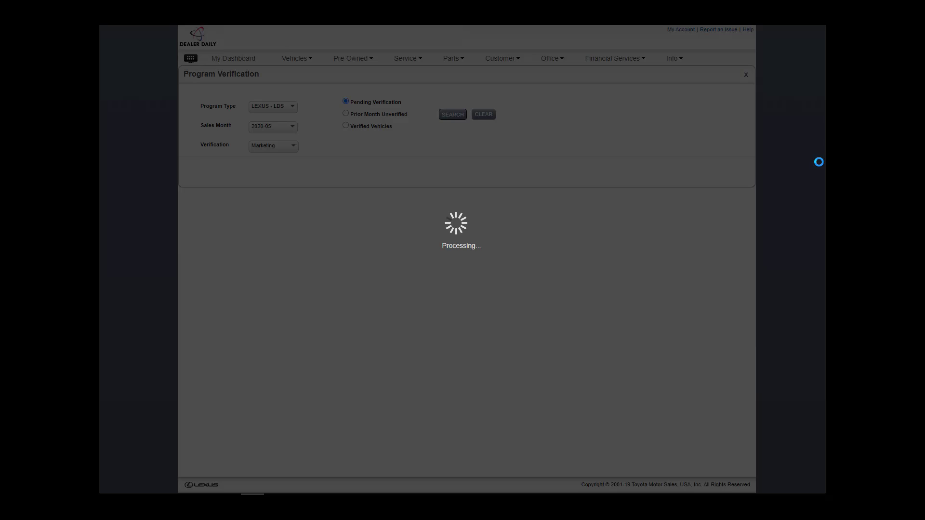
pyautogui.click(451, 115)
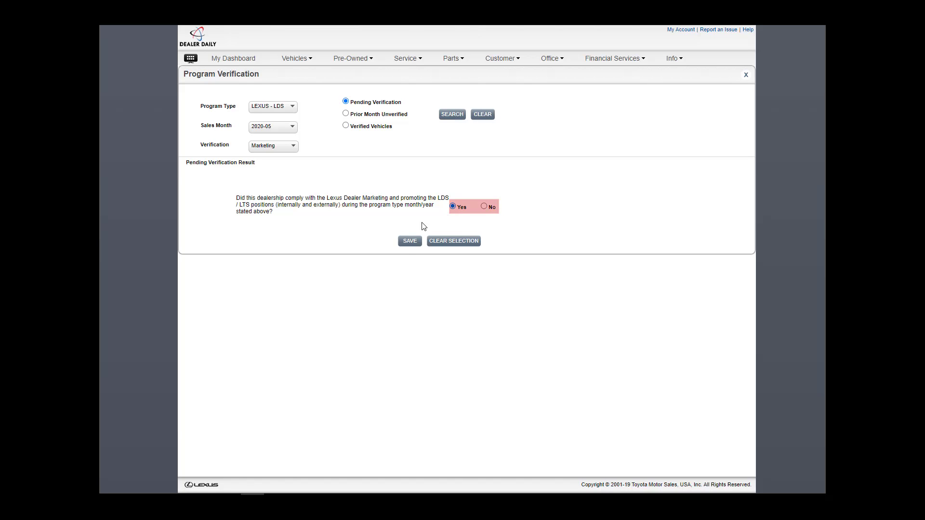
pyautogui.click(409, 241)
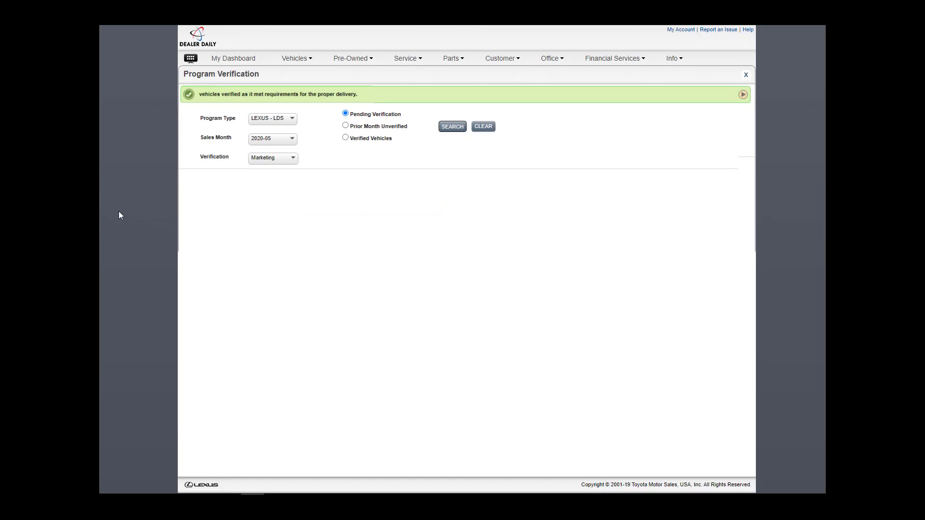
# Clear the form and list verified LEXUS - CAP vehicles for 2020-06 (147 rows)
pyautogui.click(452, 126)
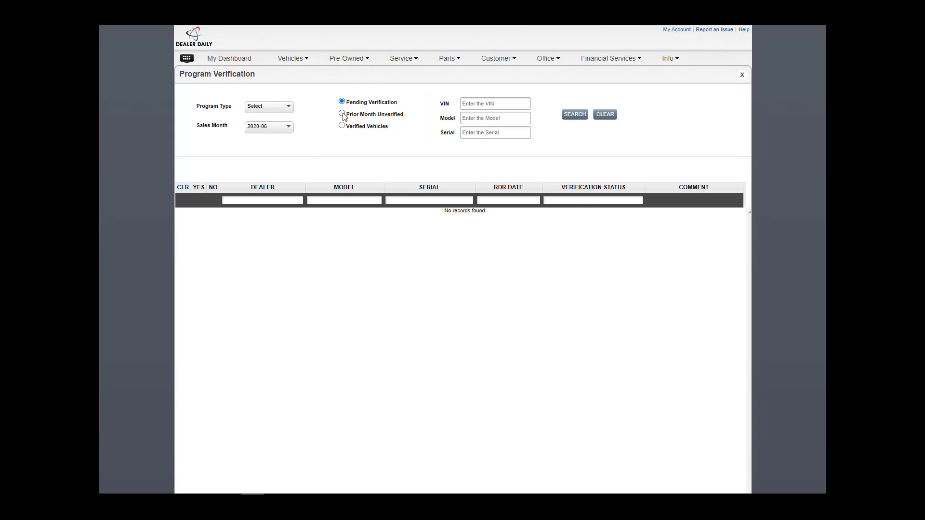
pyautogui.click(268, 107)
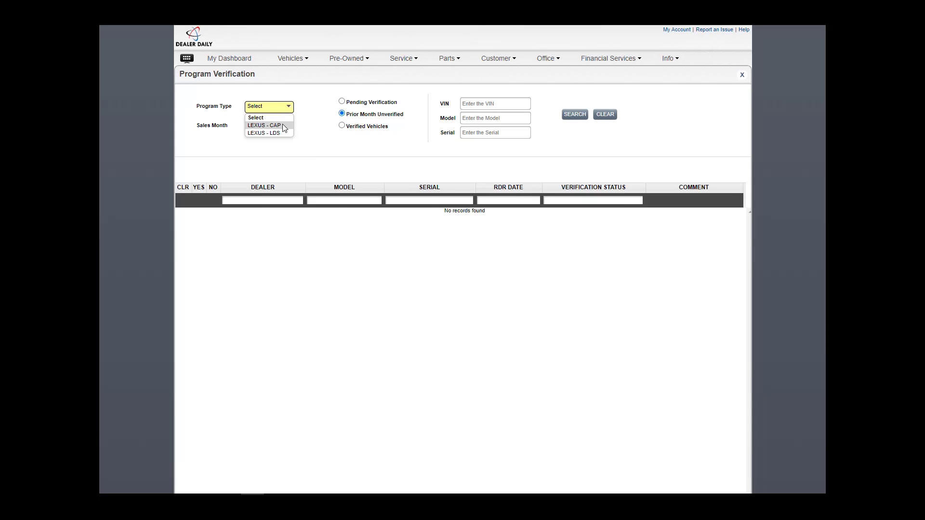
pyautogui.click(263, 125)
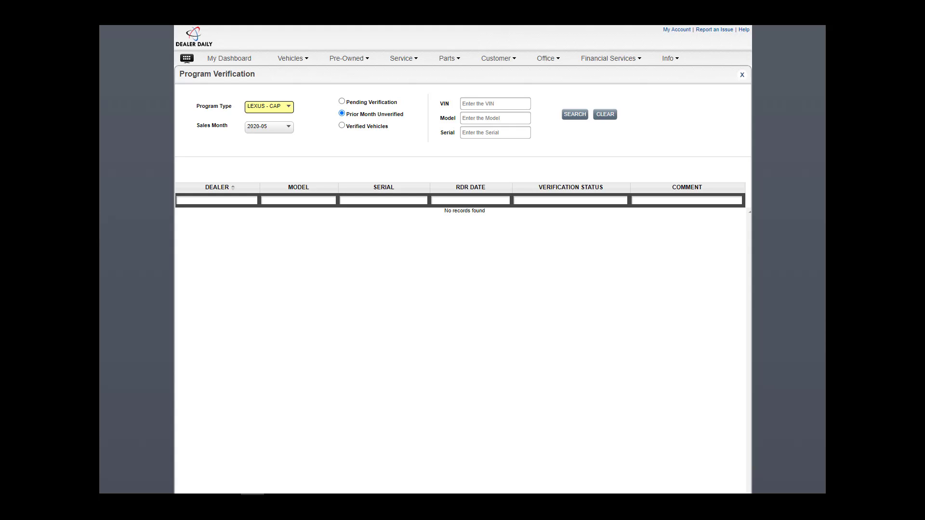
pyautogui.click(342, 125)
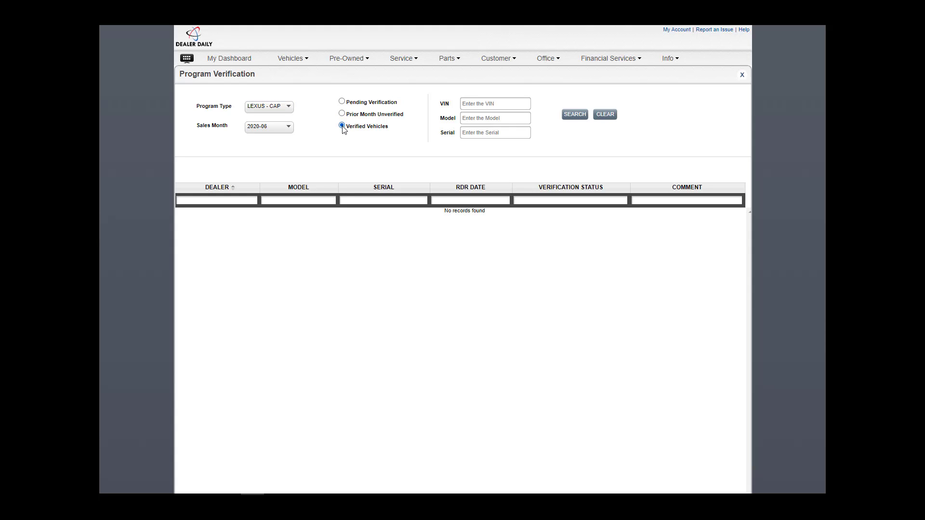
pyautogui.click(573, 114)
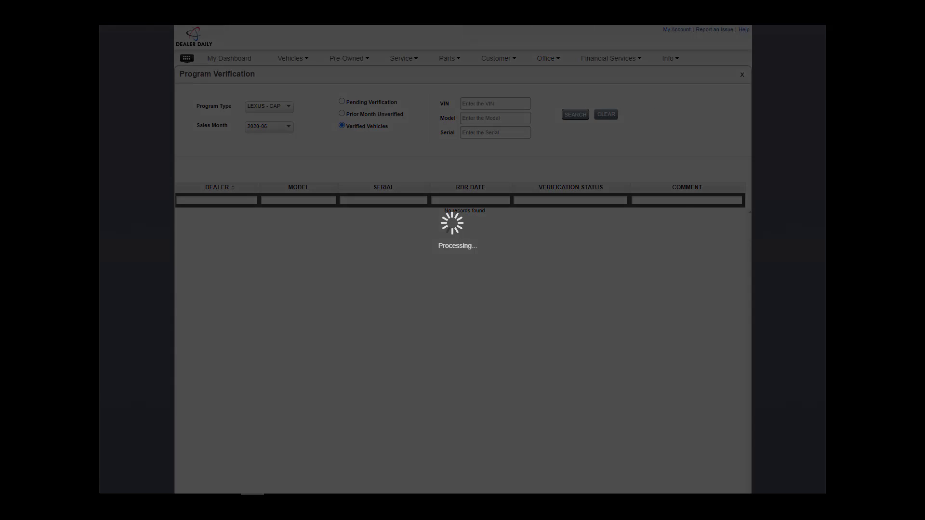
pyautogui.click(573, 113)
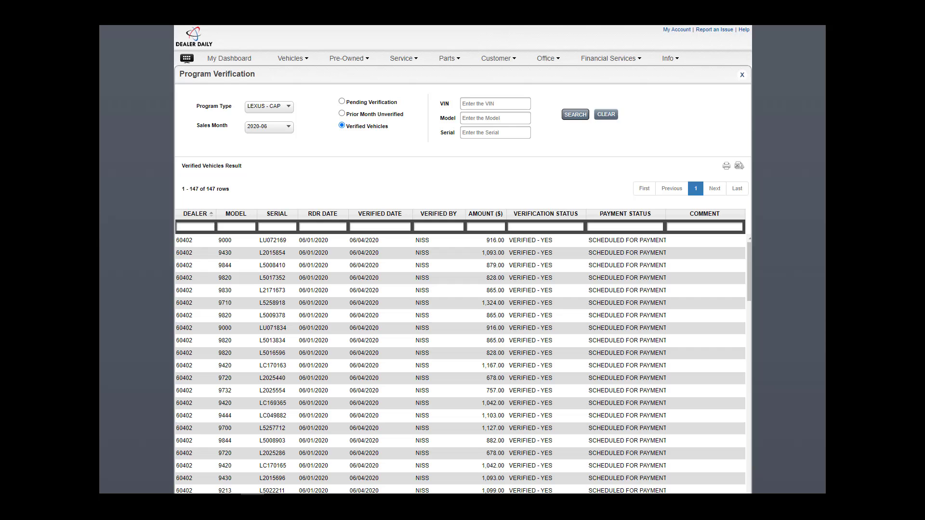
pyautogui.click(546, 57)
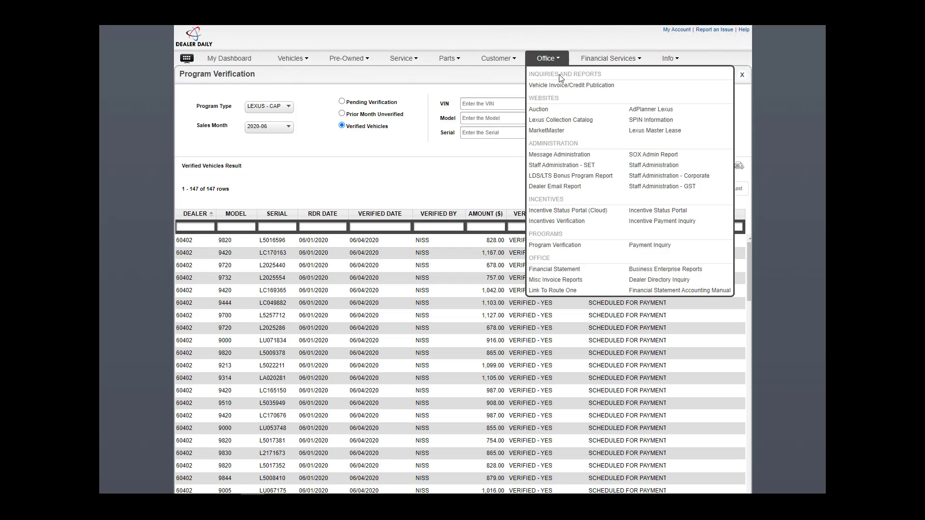
# Search Payment Inquiry for LEXUS - LDS payments dated 03/01/2020 to 03/20/2020
pyautogui.click(650, 245)
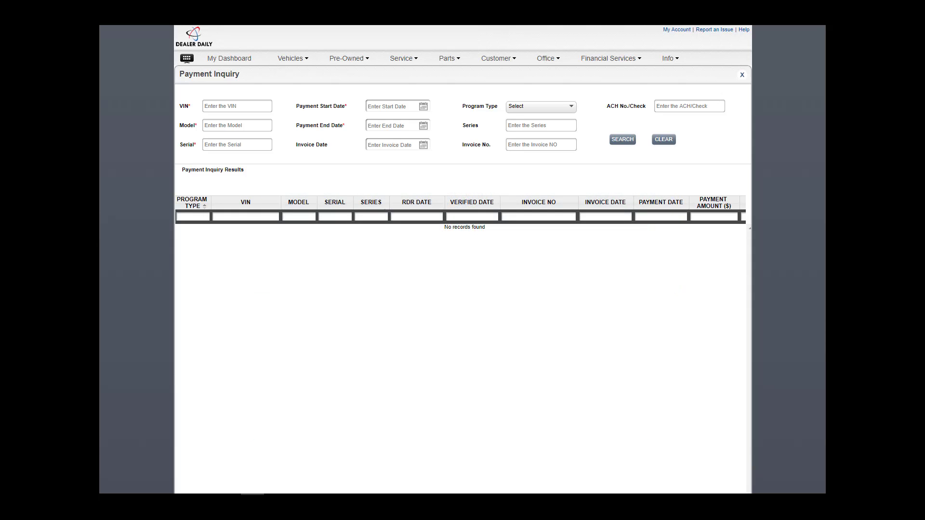
pyautogui.click(396, 106)
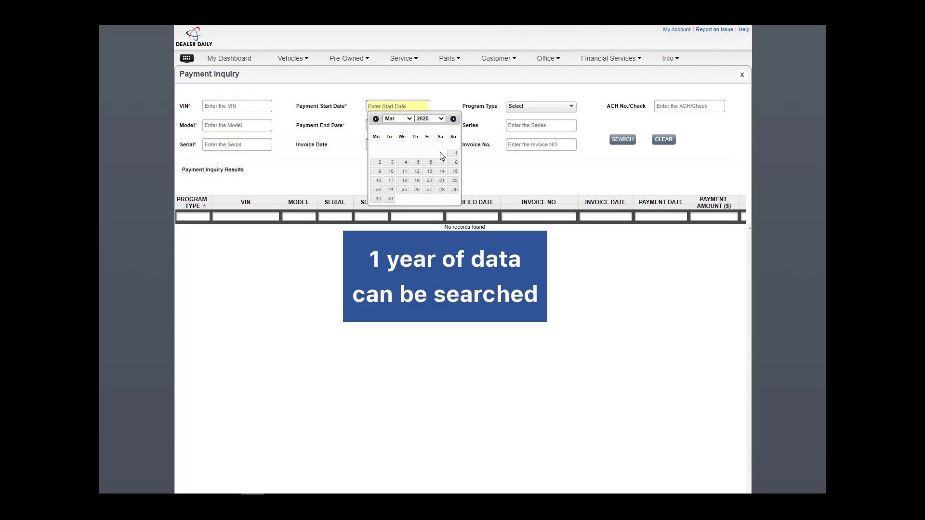
pyautogui.click(455, 153)
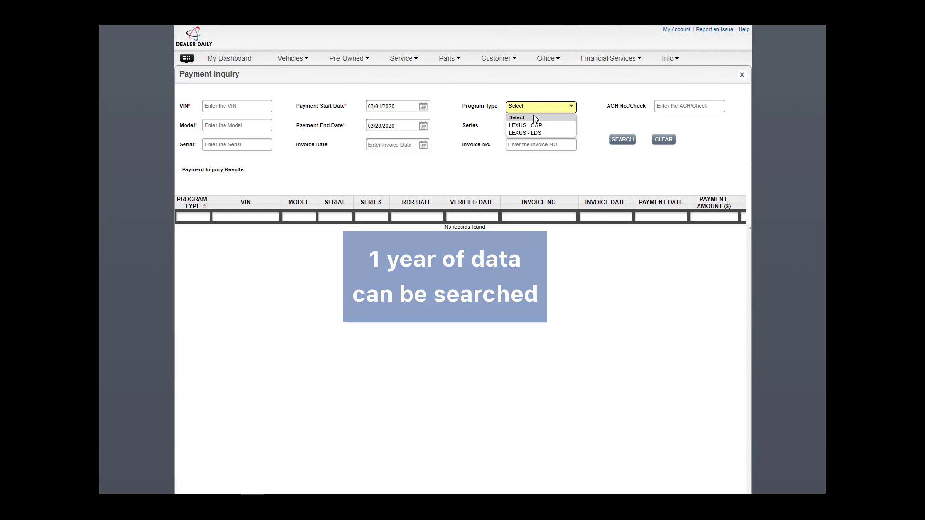
pyautogui.click(524, 126)
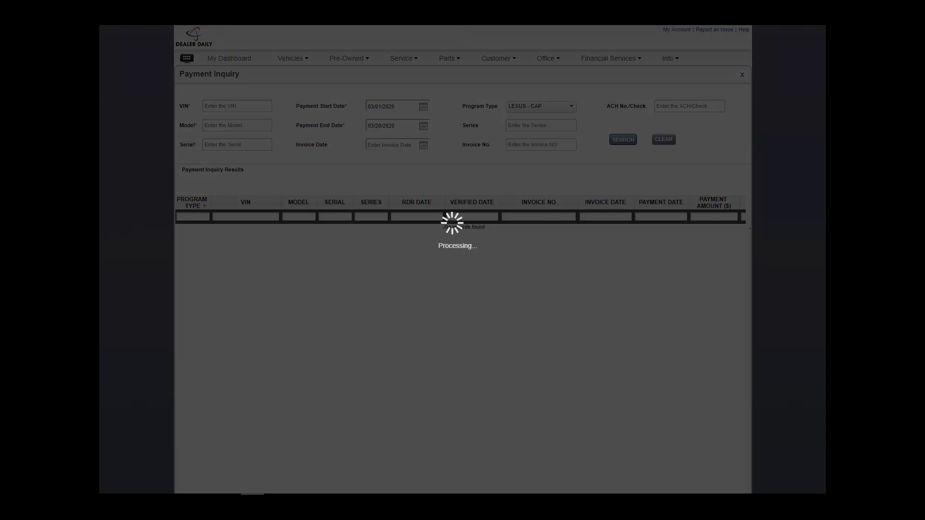
pyautogui.click(622, 139)
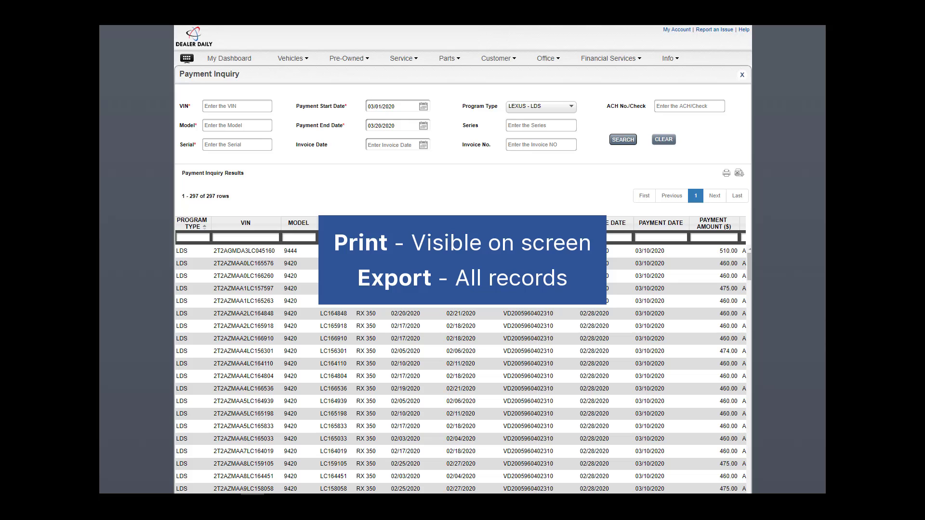
# Open Business Enterprise Reports from the Office menu and scroll its 23 listed reports
pyautogui.click(544, 58)
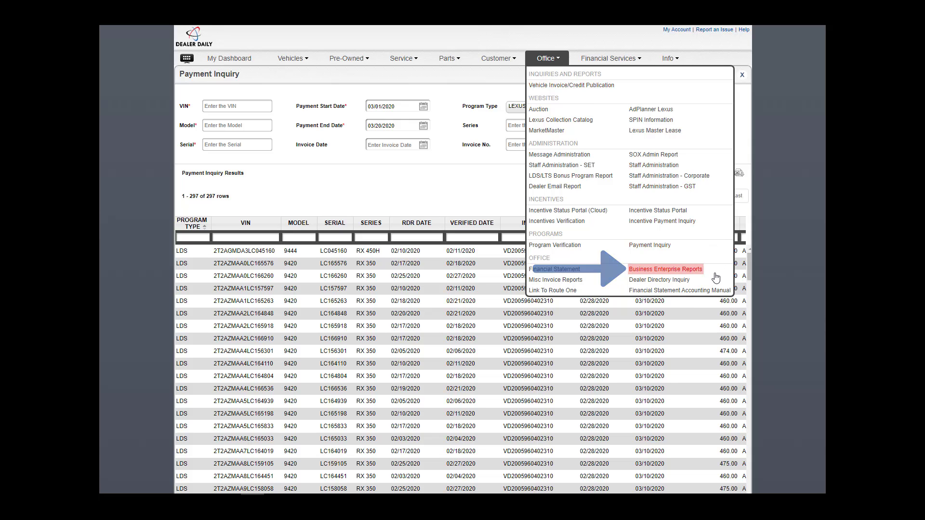
pyautogui.click(665, 269)
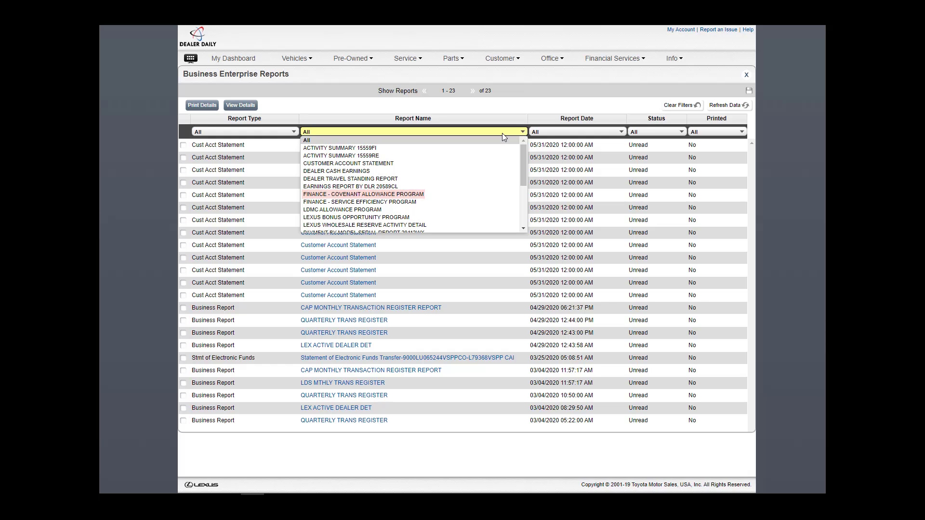
pyautogui.scroll(-3)
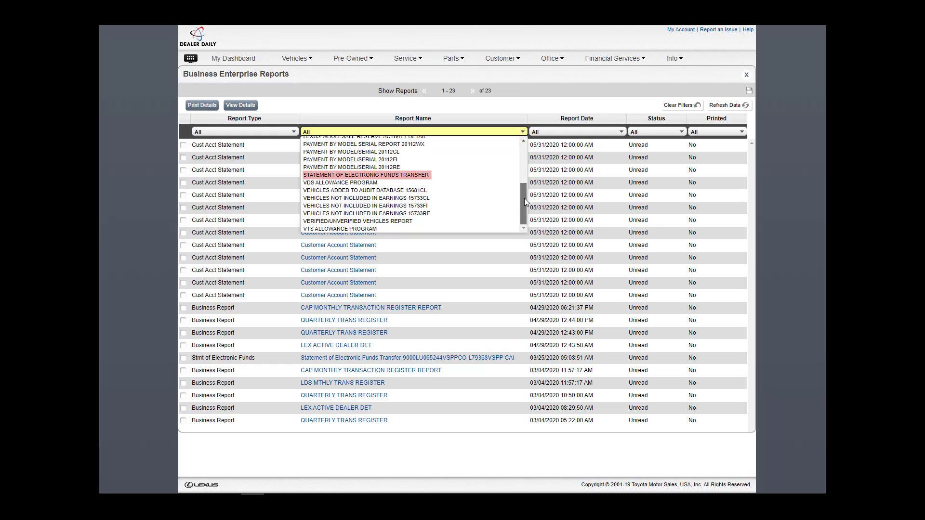